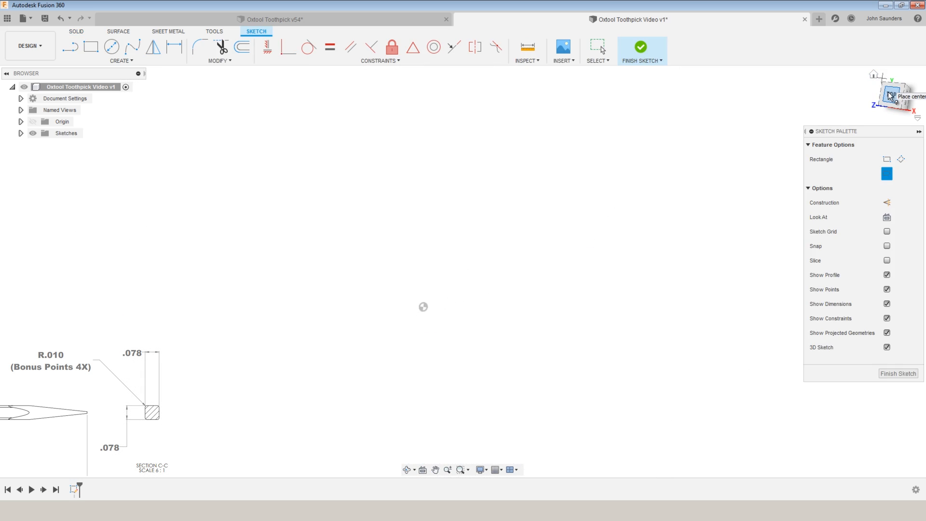
Step: Orbit the view around the finished square center-rectangle sketch
drag(423, 307, 489, 348)
text(extr)
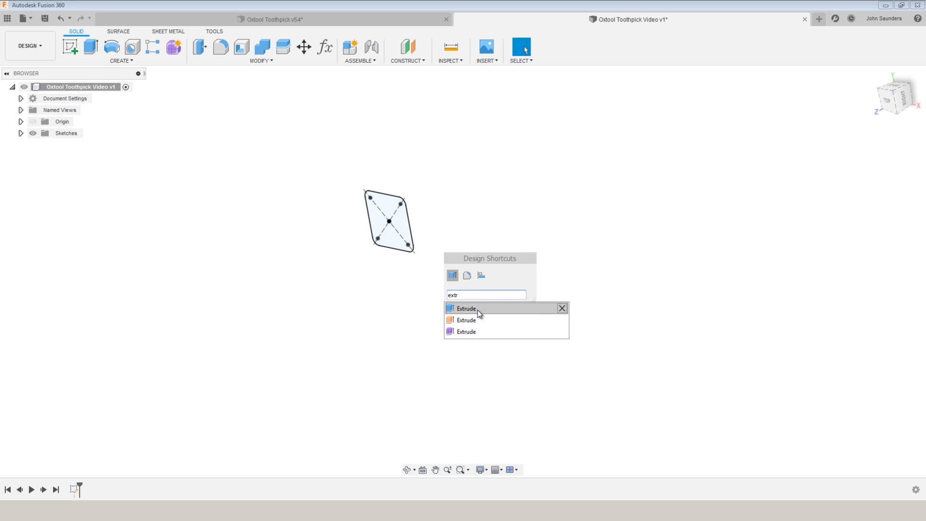
Step: Extrude the square profile symmetrically into a long, thin bar
click(466, 308)
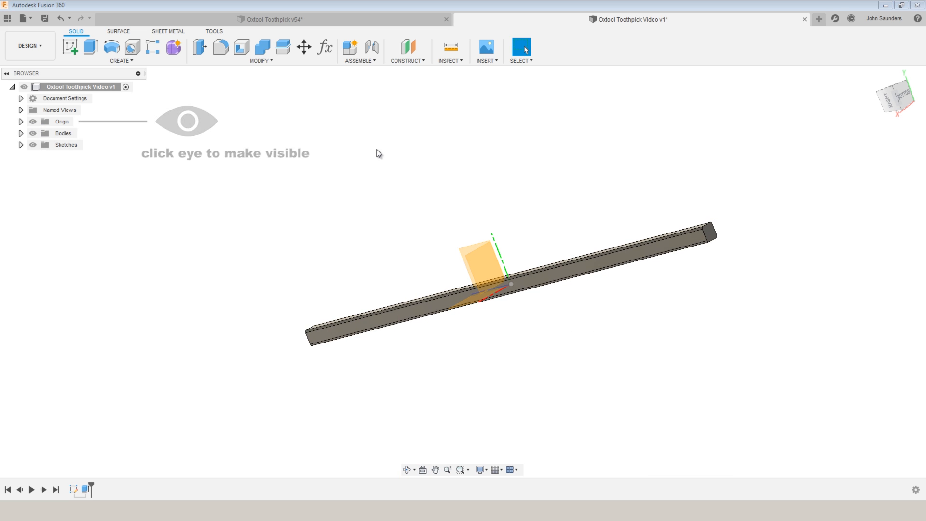
Step: Sketch the thin triangular tip profile beside the 0.005-dimensioned construction centreline
key(p)
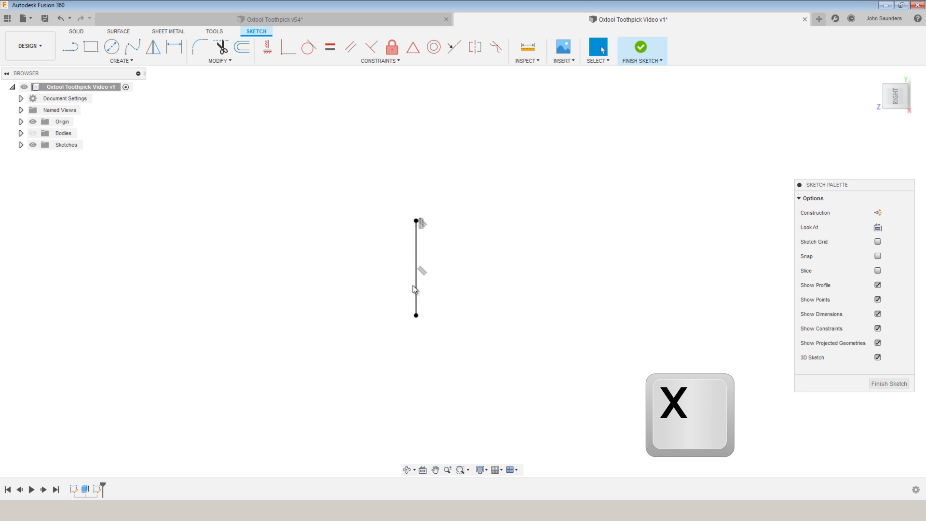
text(po)
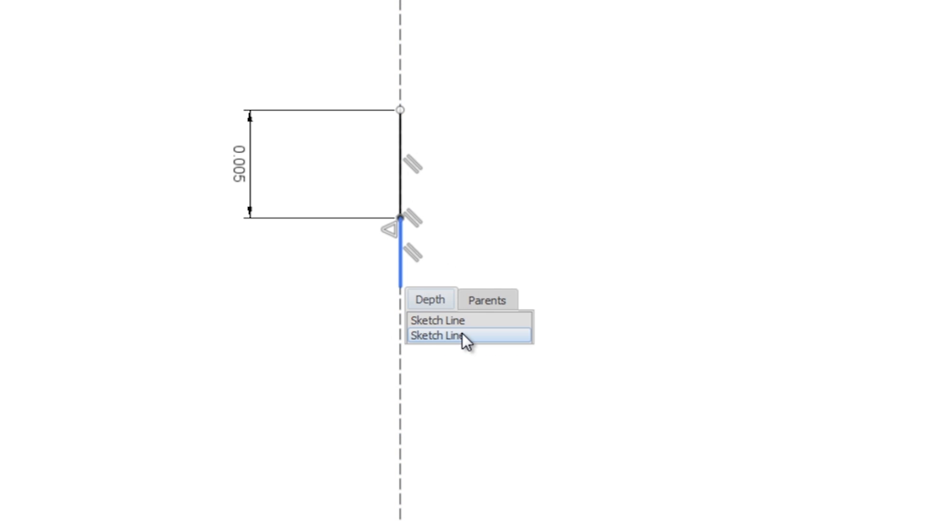
click(451, 335)
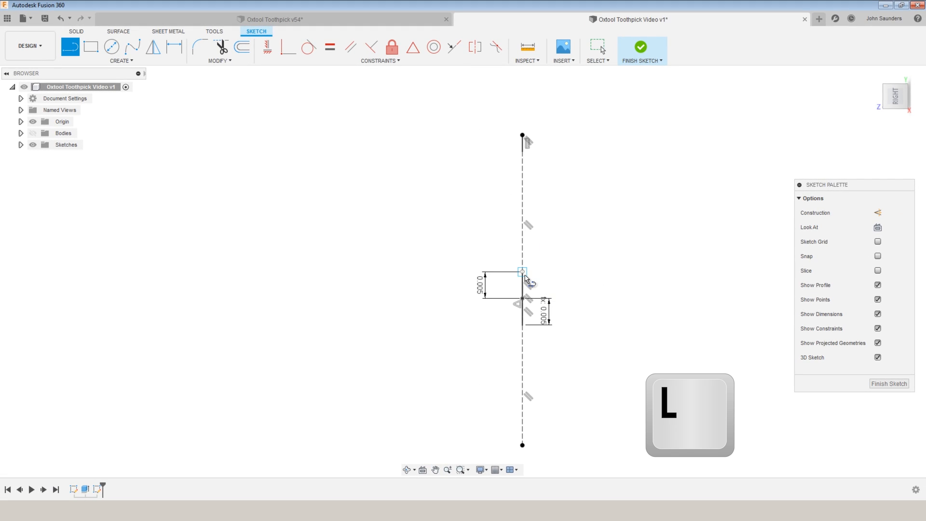
drag(522, 272, 235, 182)
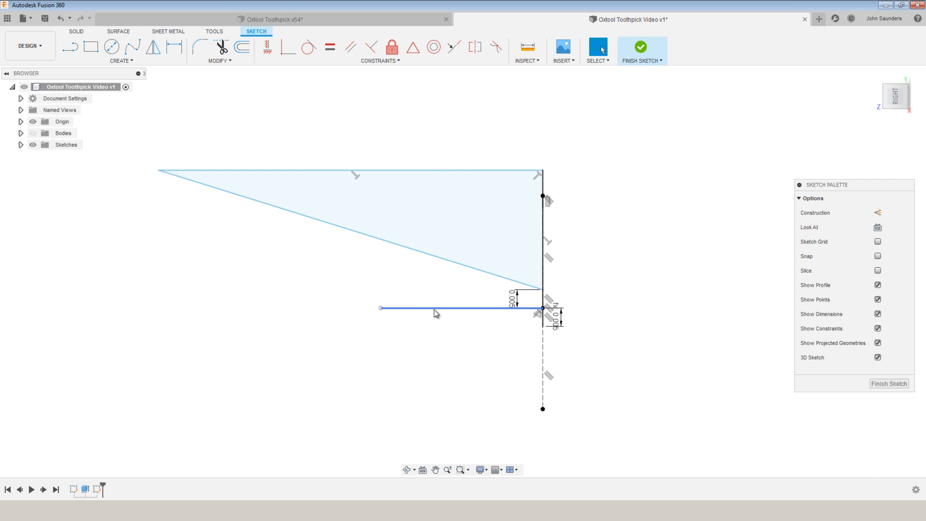
Step: Unhide the bar body and select the triangle profile's top edge
click(180, 49)
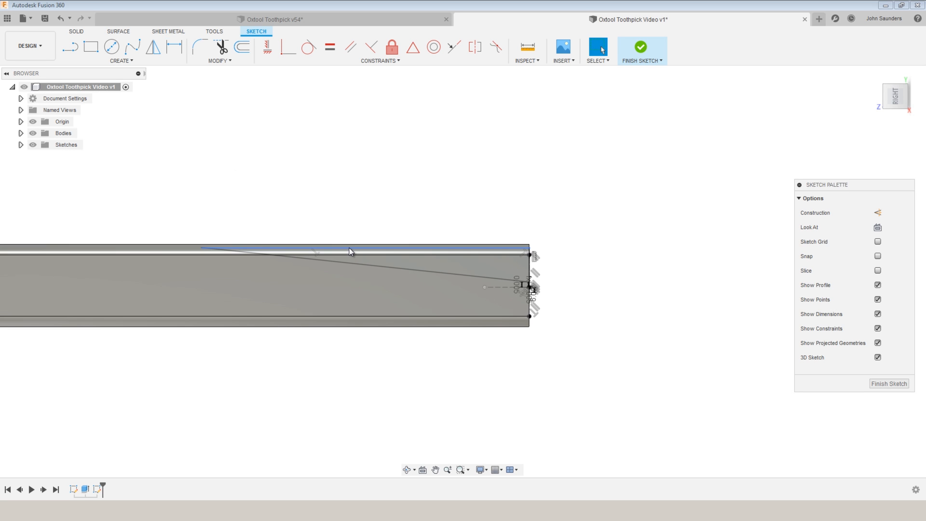
click(350, 252)
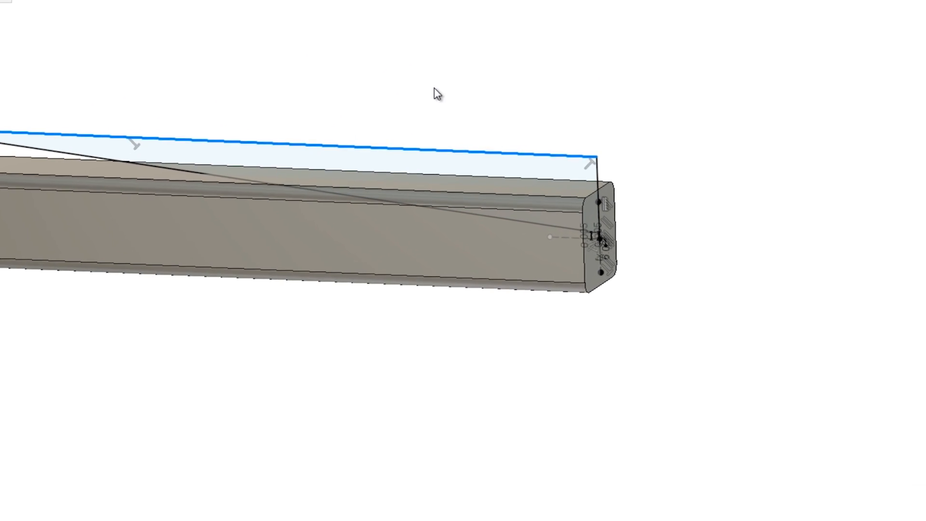
Step: Revolve-cut the tip profile 360° about the centreline, then mirror the tip cut
text(rev)
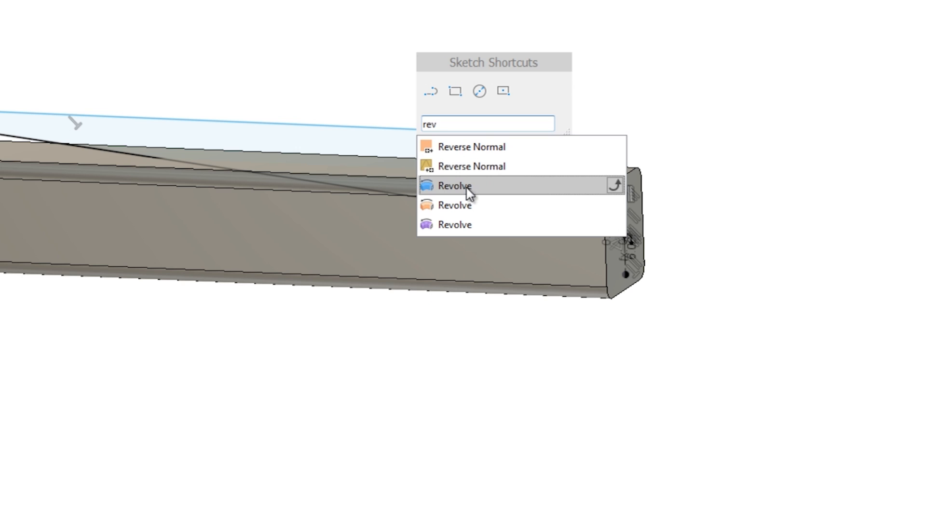
click(455, 185)
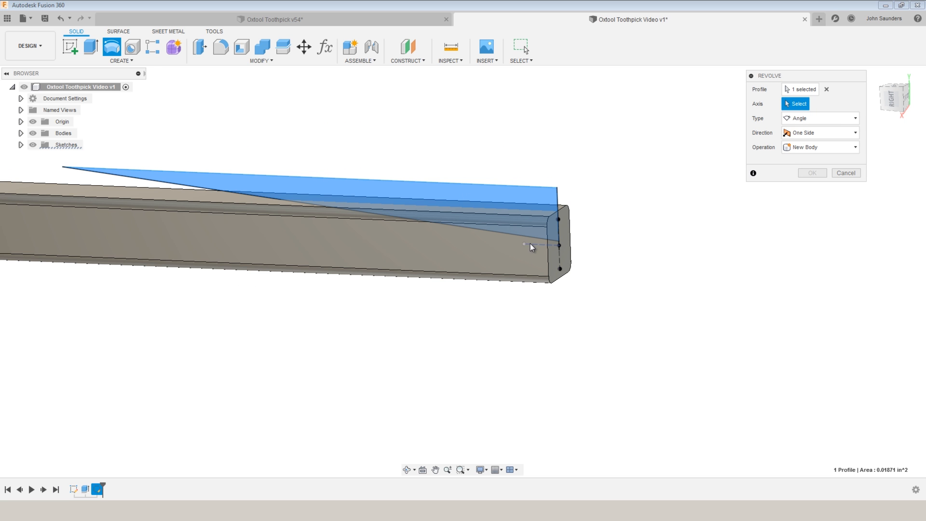
click(522, 245)
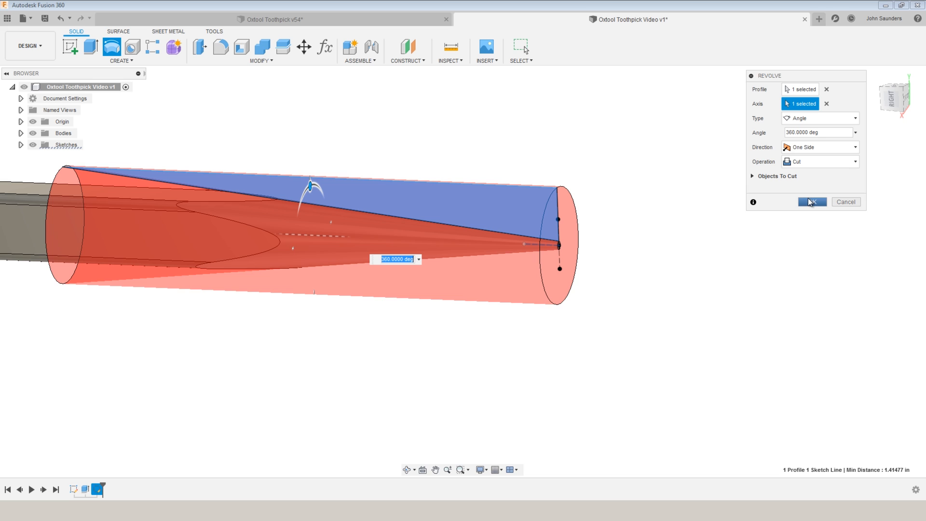
click(813, 201)
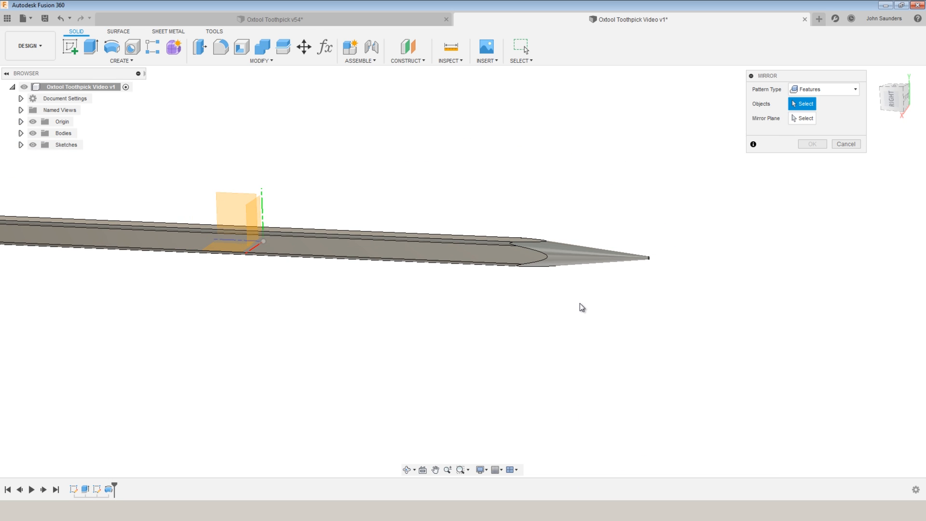
mouse_move(554, 275)
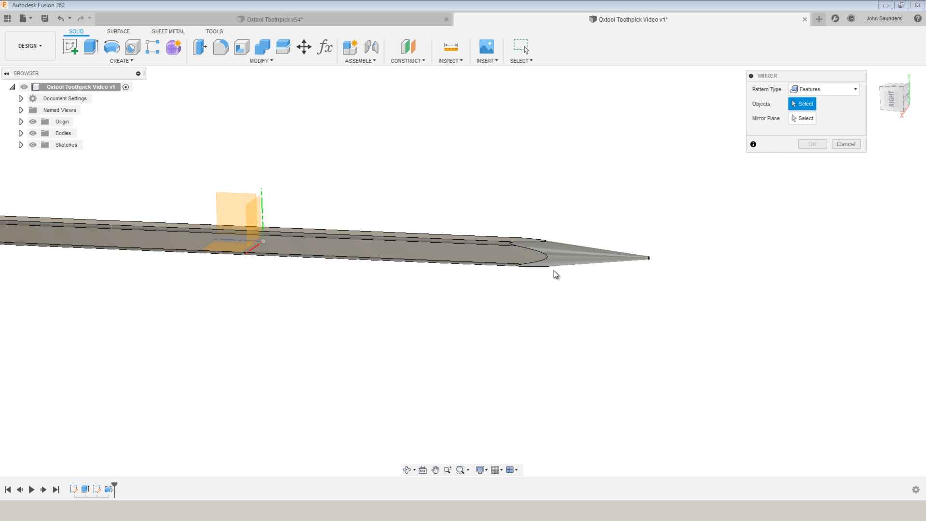
click(582, 261)
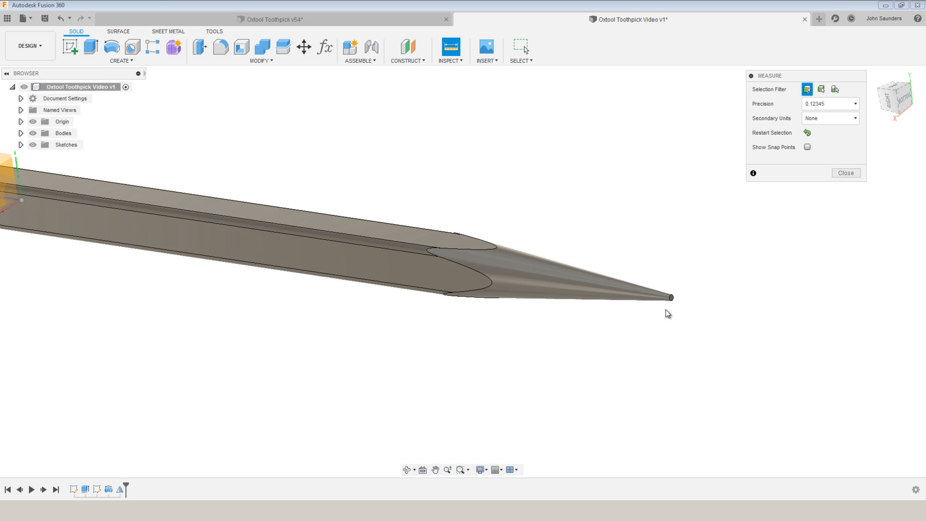
Step: Measure between the two tip end faces, reading 2.56 in
click(672, 297)
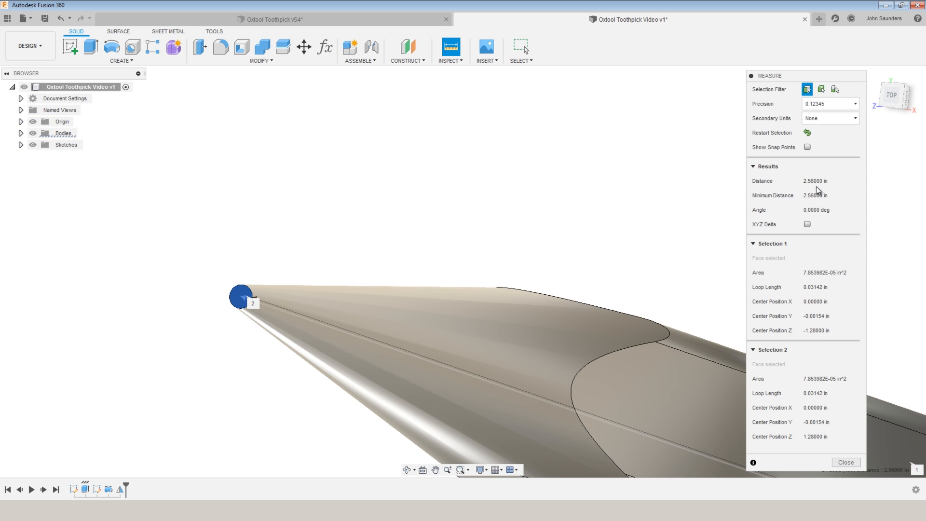
click(846, 462)
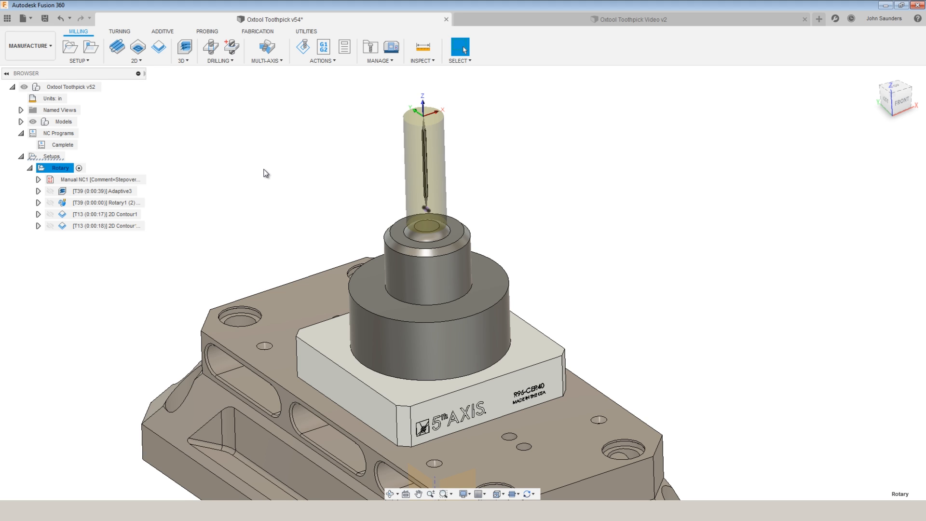
mouse_move(261, 172)
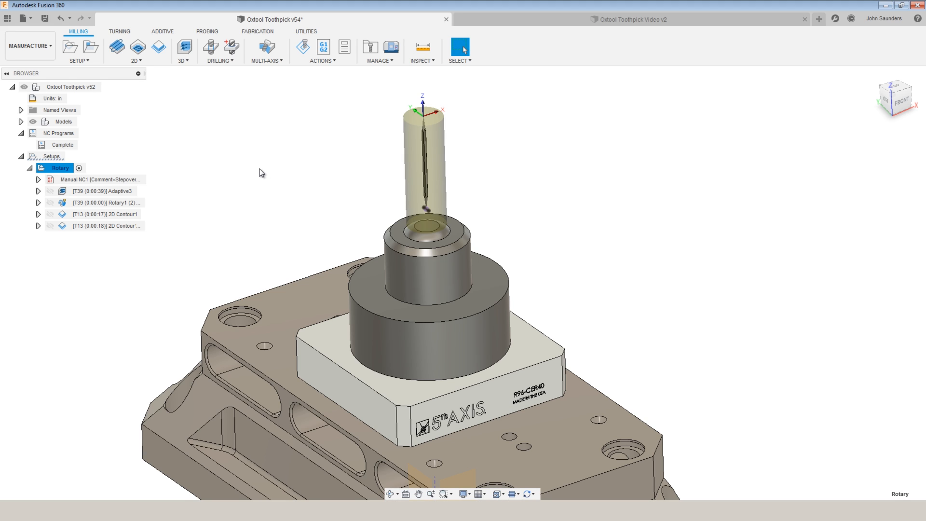
mouse_move(127, 206)
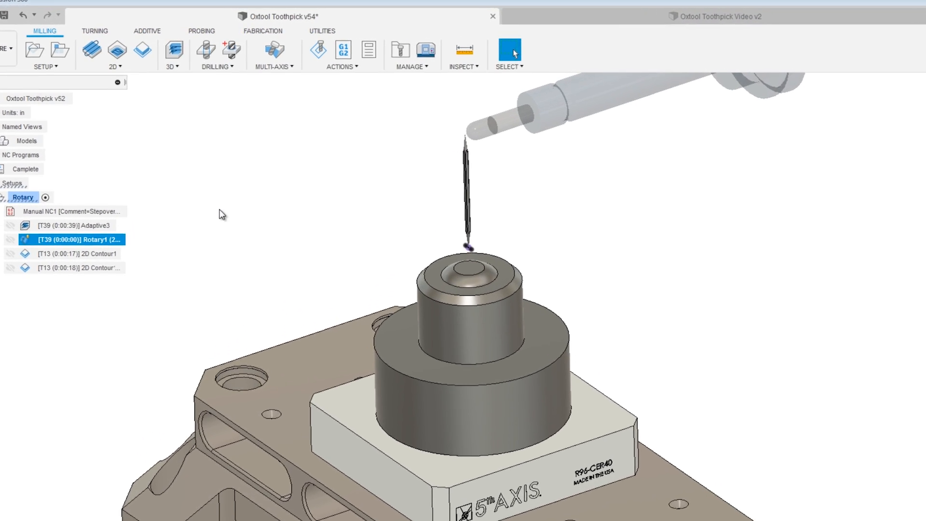
Step: Show the Swarf, Multi-Axis Contour, Flow and Rotary strategies in the MULTI-AXIS menu
click(275, 53)
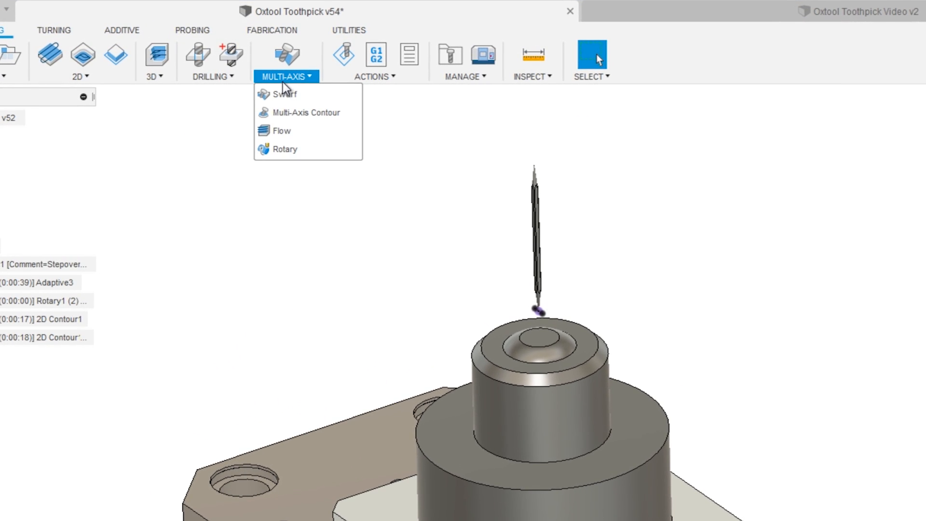
mouse_move(317, 158)
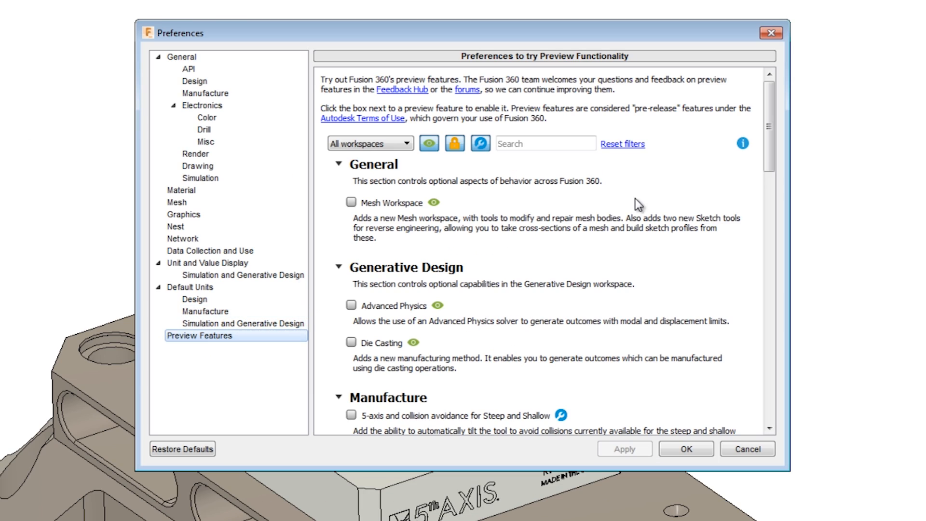
Step: Confirm the Rotary preview feature is checked under Manufacture and close Preferences
scroll(down, 3)
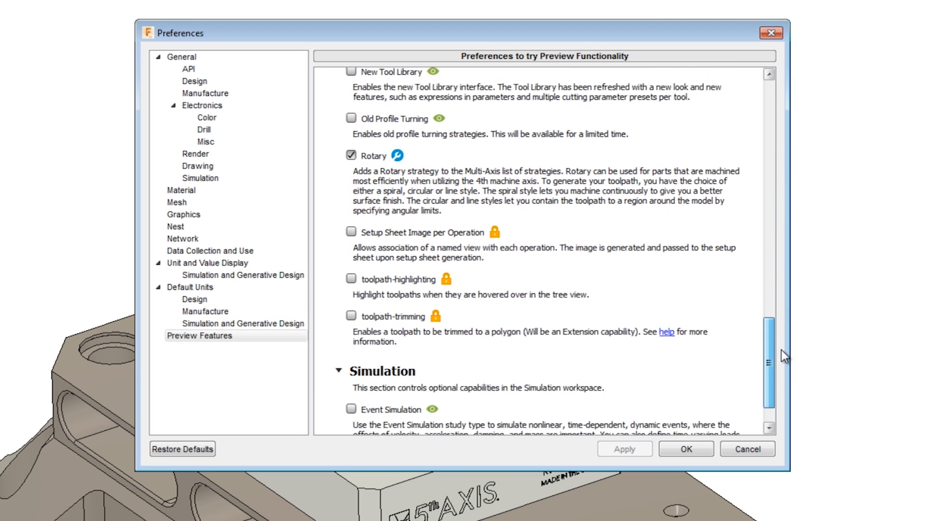
click(686, 448)
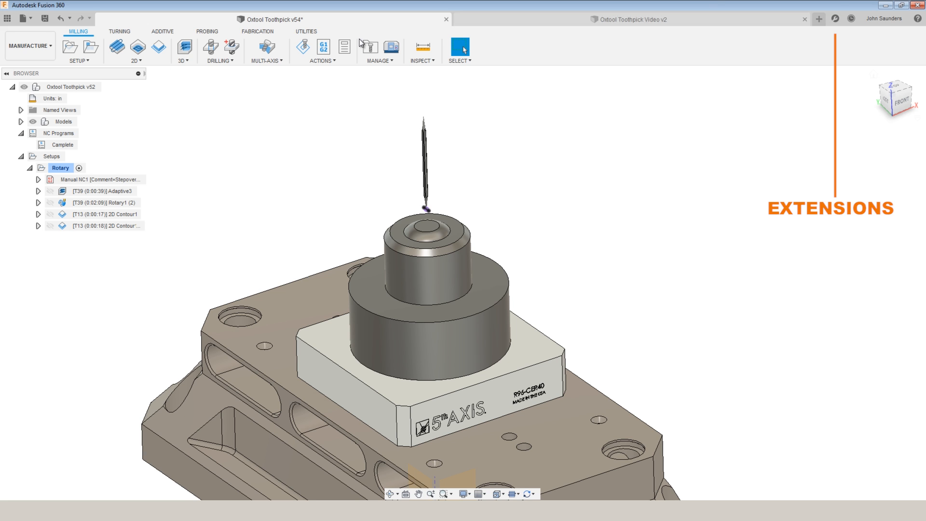
Step: Open Rotary1 (2) for editing, showing the 3/8" ball tool at 10000 rpm, 60 in/min
click(106, 202)
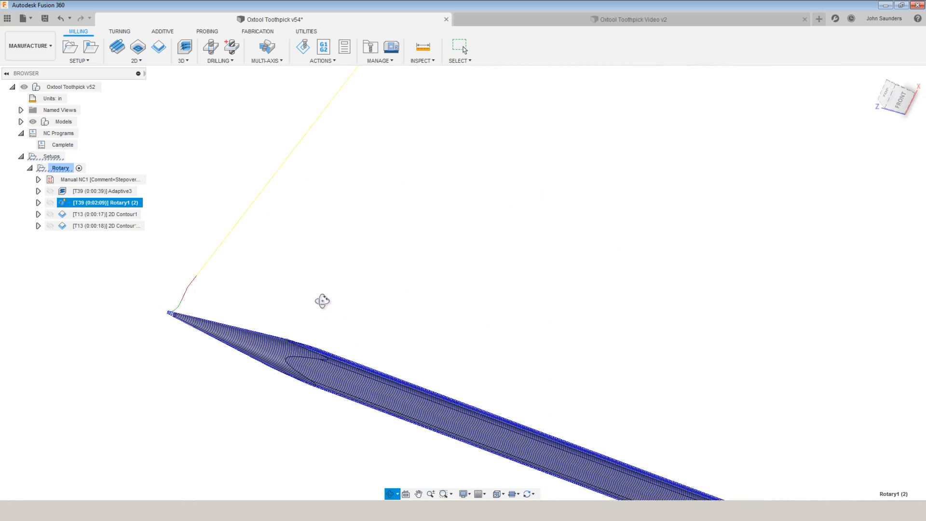
double_click(91, 202)
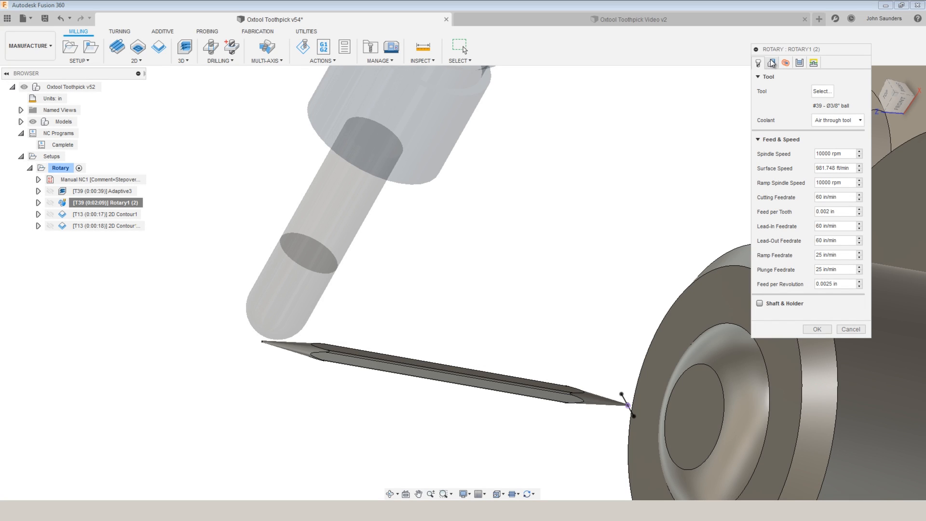
Step: View Rotary1 (2) geometry: Z axis, front at stock back (0.4 in offset), back at stock front
click(781, 63)
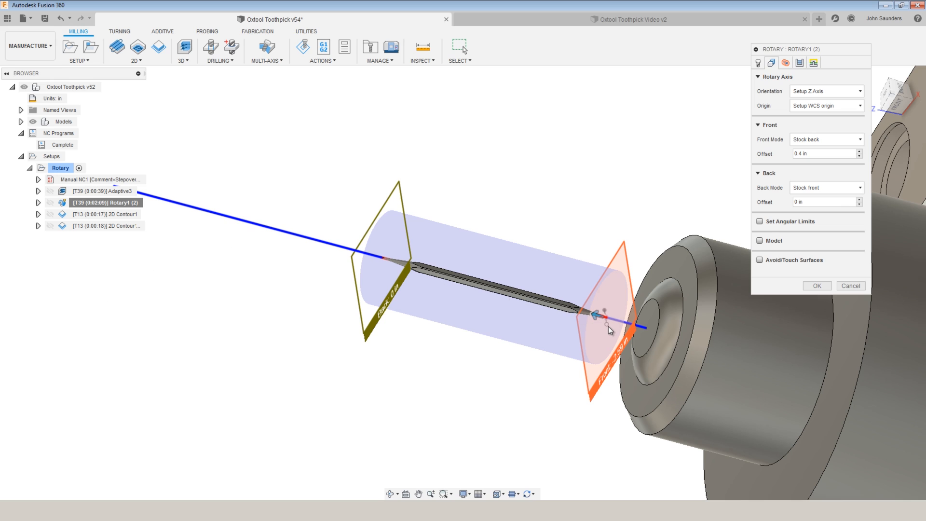
mouse_move(771, 82)
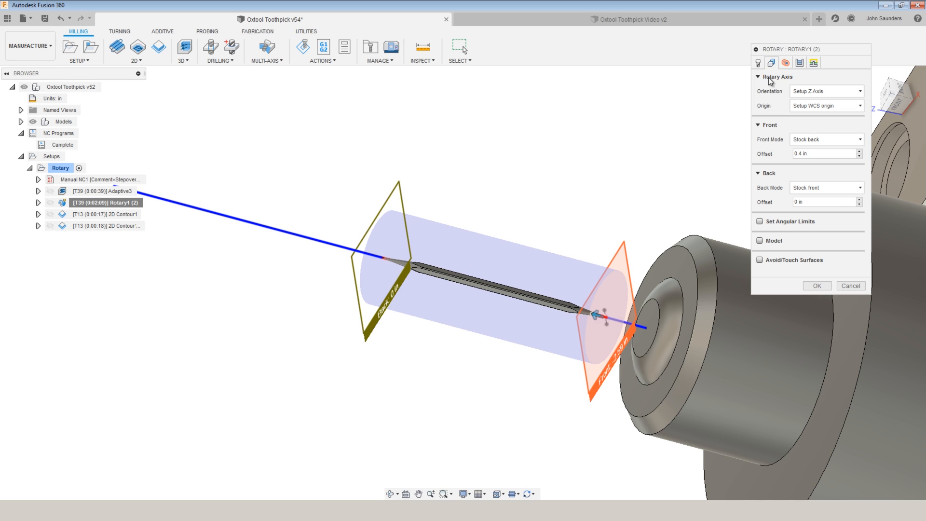
mouse_move(833, 146)
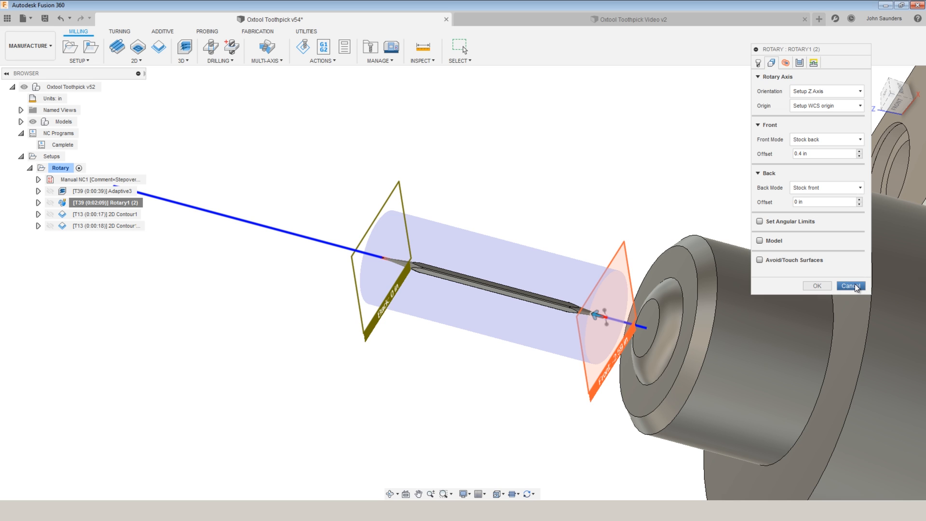
mouse_move(847, 293)
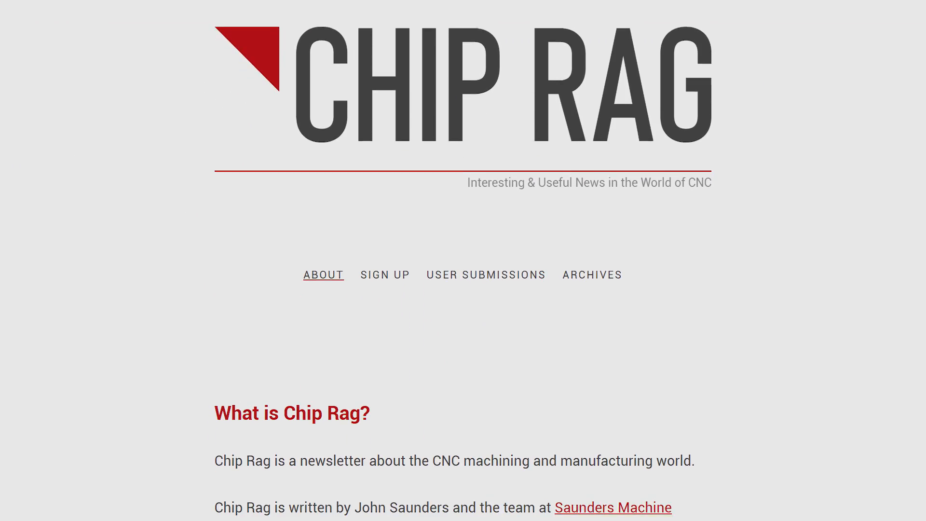
scroll(down, 3)
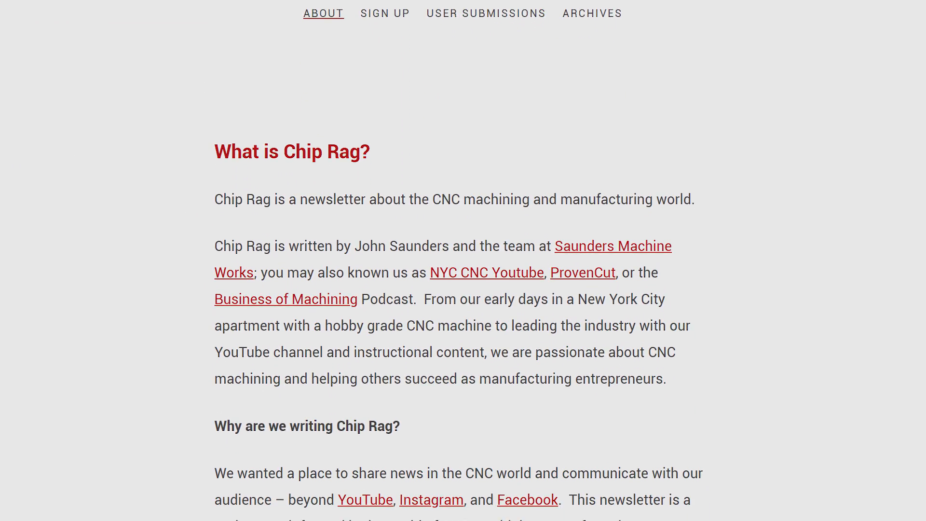
scroll(down, 3)
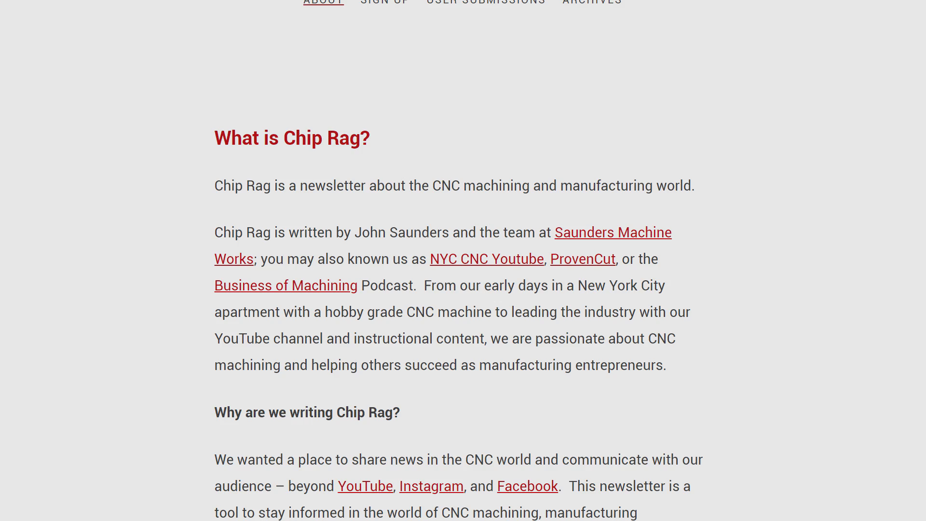
scroll(down, 3)
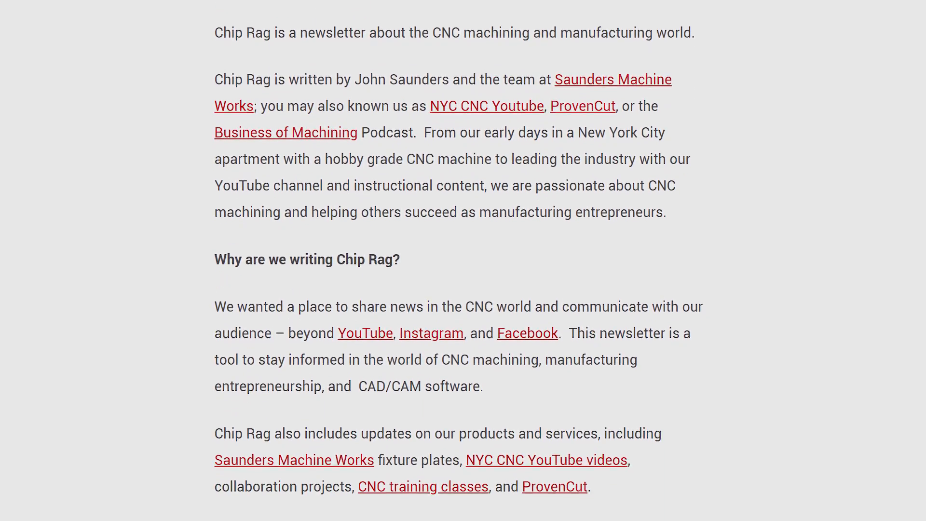
scroll(down, 3)
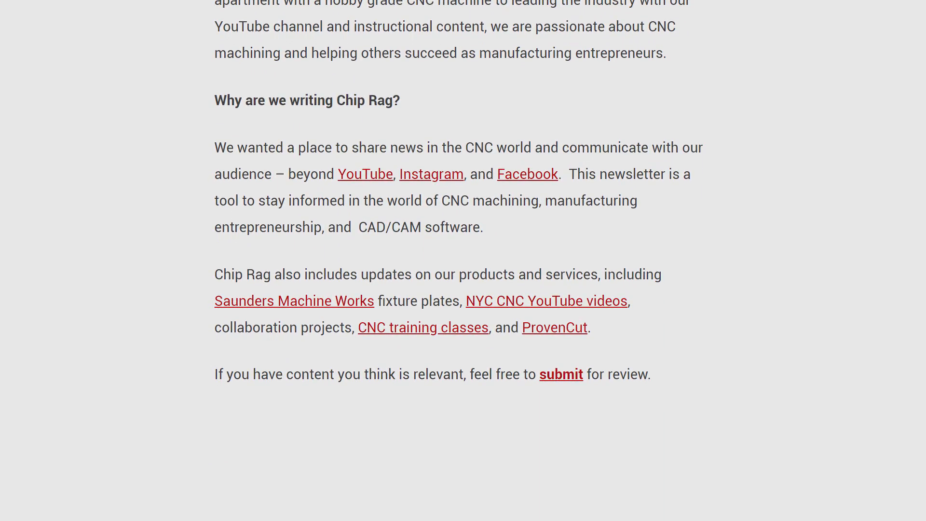